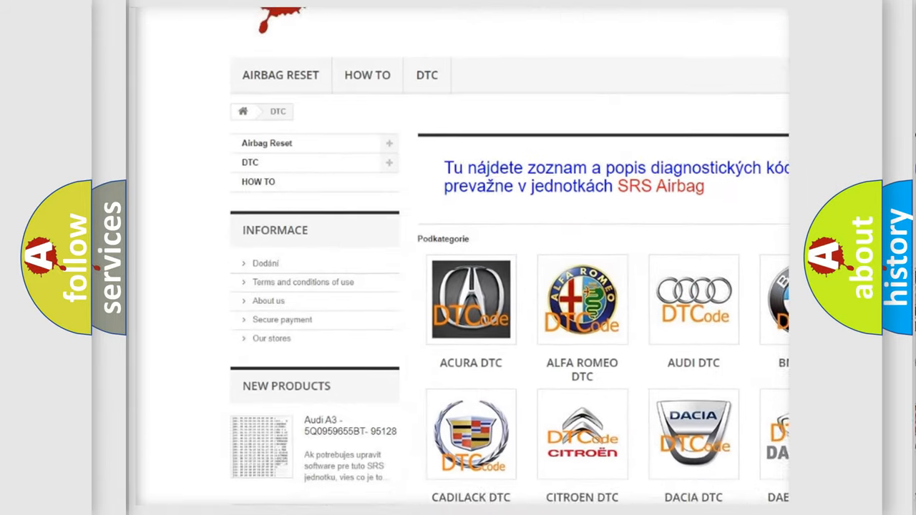
scroll(down, 3)
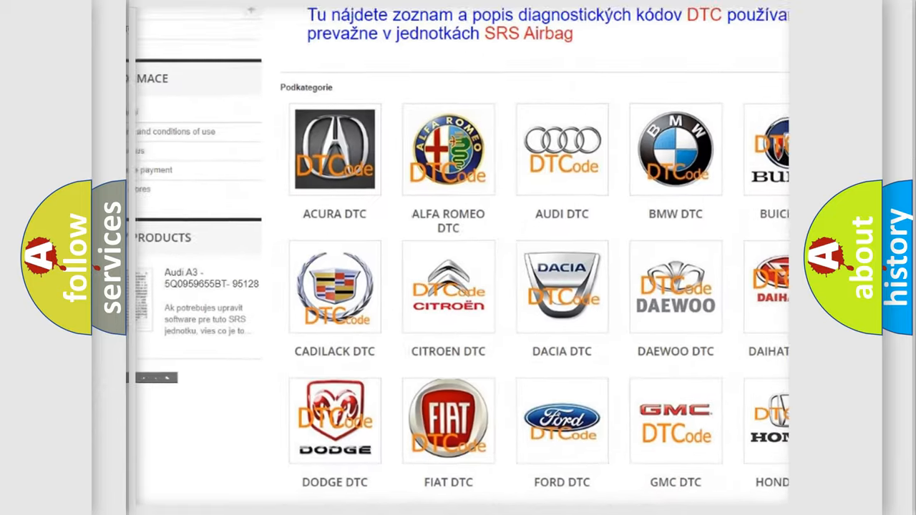